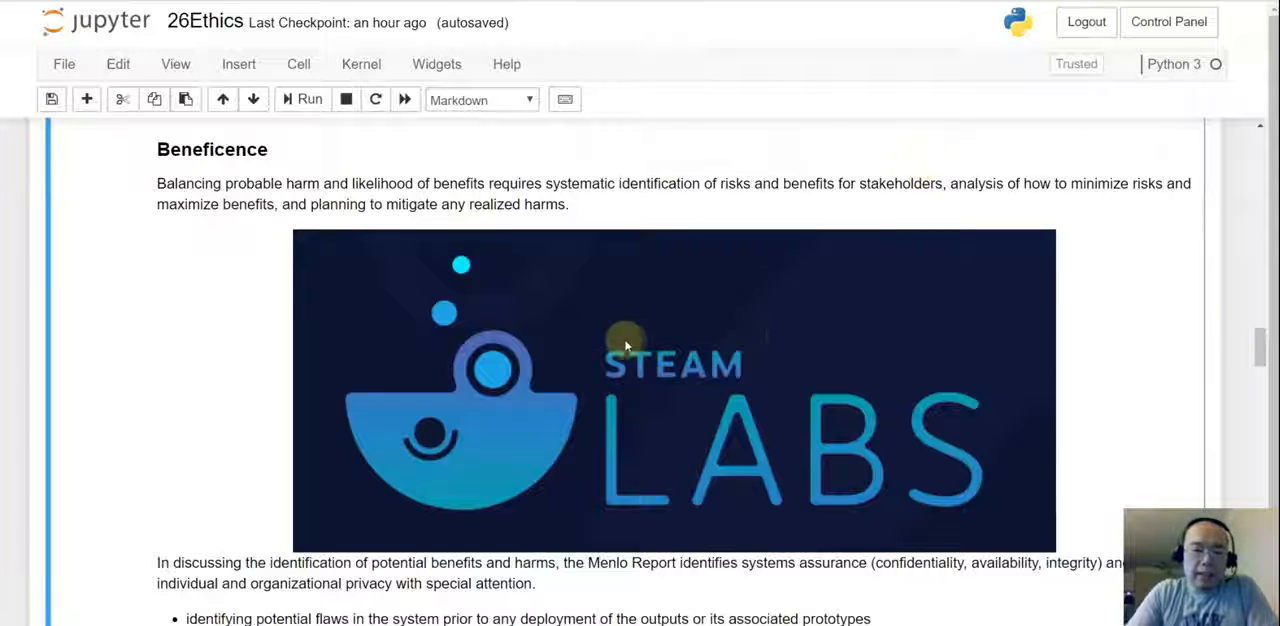
{"action": "mouse_move", "coordinate": [620, 388]}
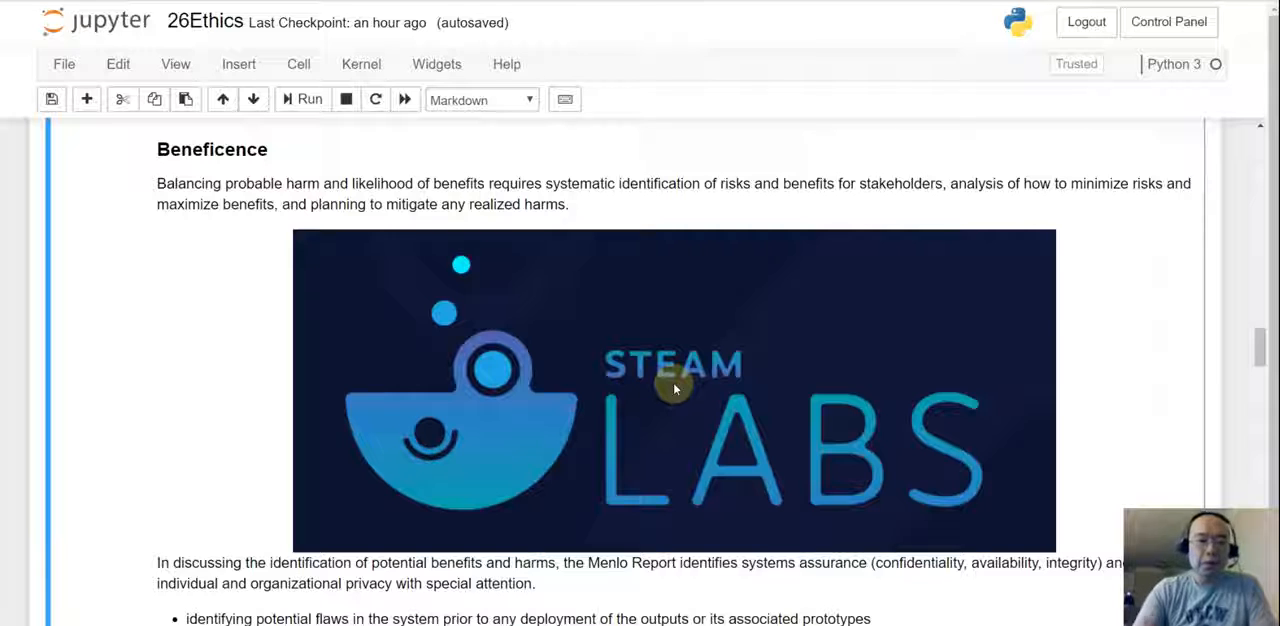
Step: Scroll past the Beneficence image to the benefits-and-harms bullets and the Justice heading
{"action": "scroll", "scroll_direction": "down", "scroll_amount": 3}
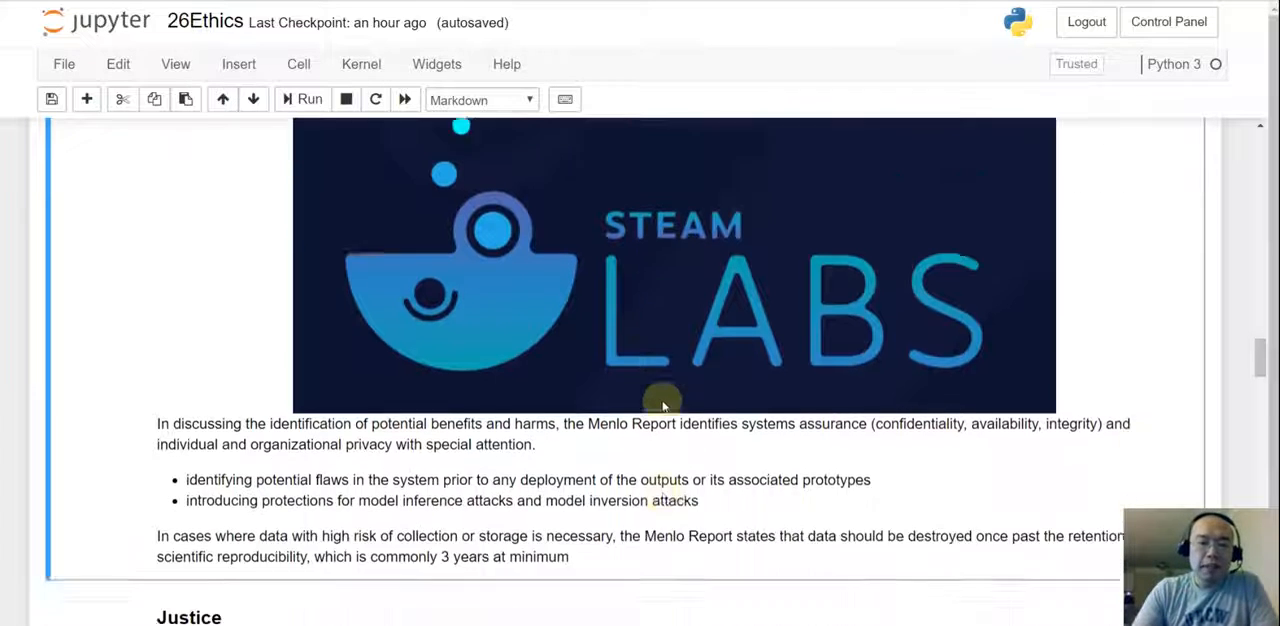
{"action": "scroll", "scroll_direction": "down", "scroll_amount": 3}
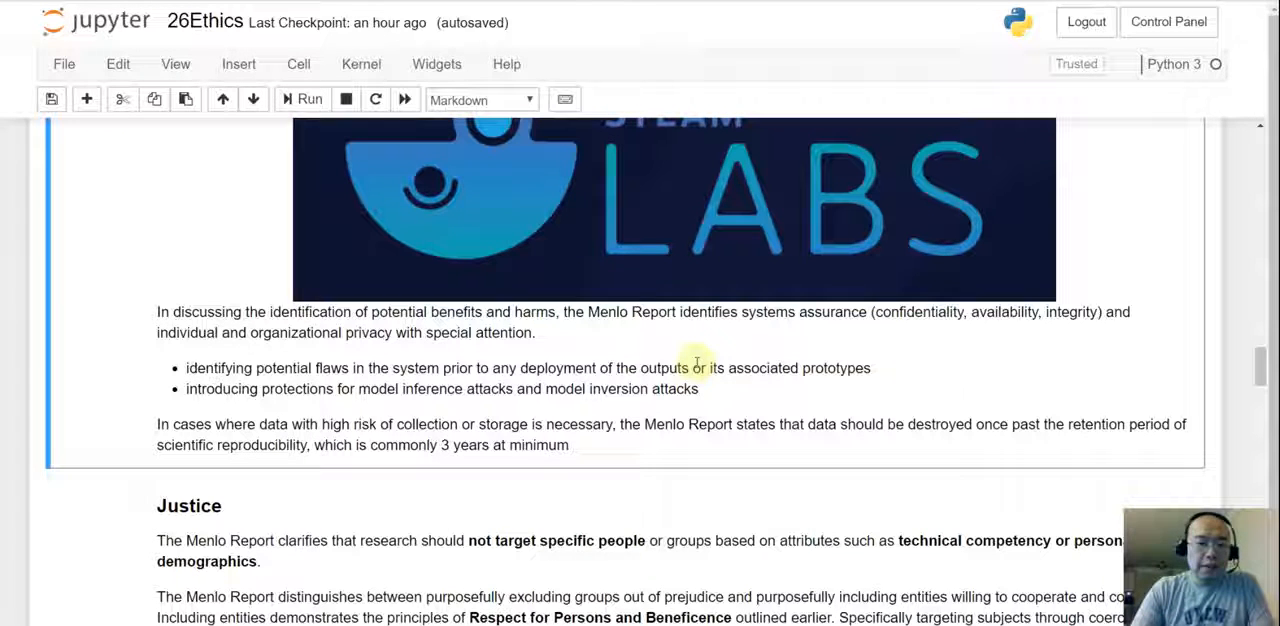
{"action": "mouse_move", "coordinate": [696, 424]}
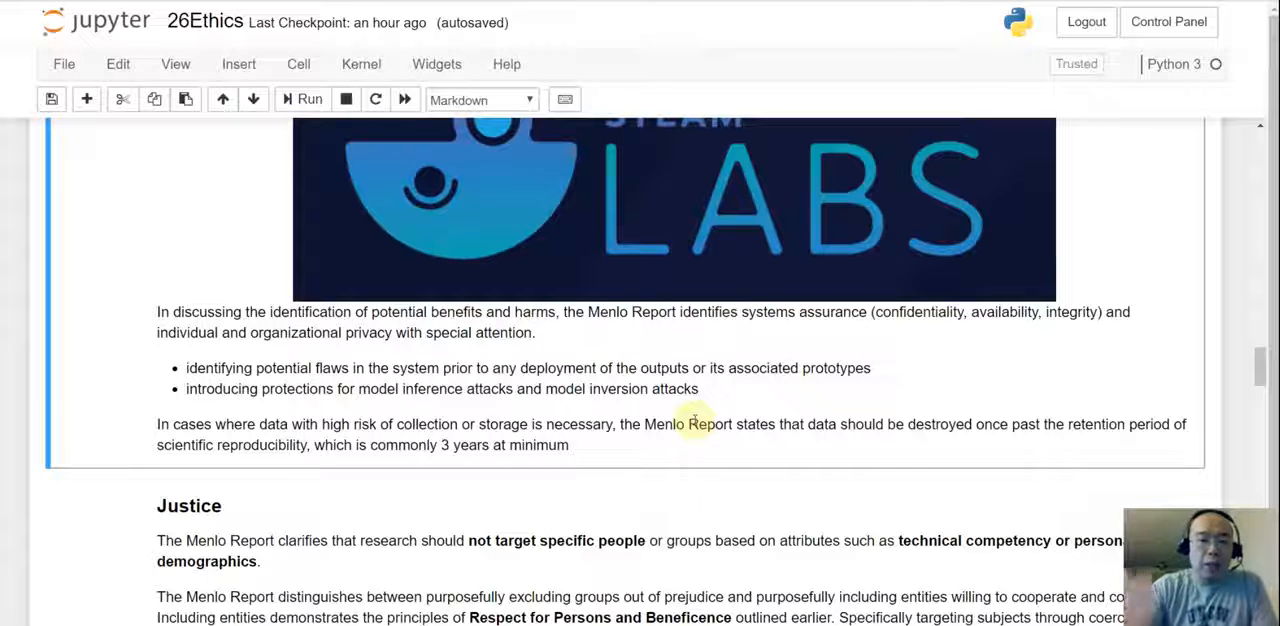
{"action": "mouse_move", "coordinate": [678, 482]}
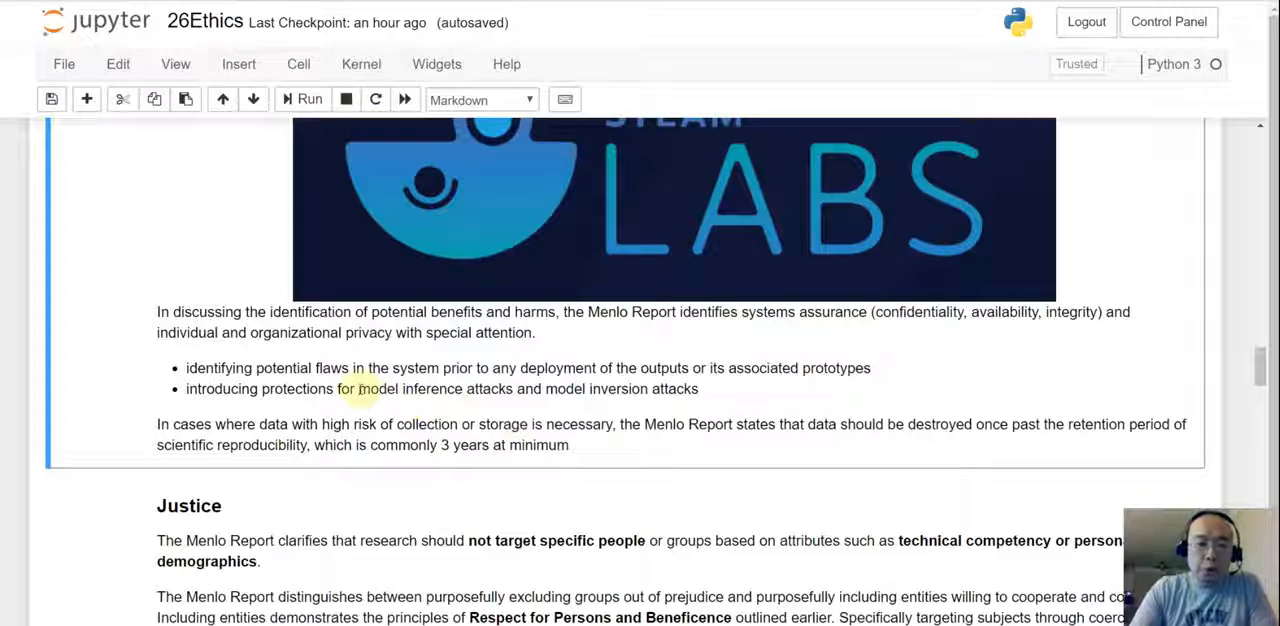
{"action": "left_click_drag", "start_coordinate": [358, 388], "coordinate": [512, 388]}
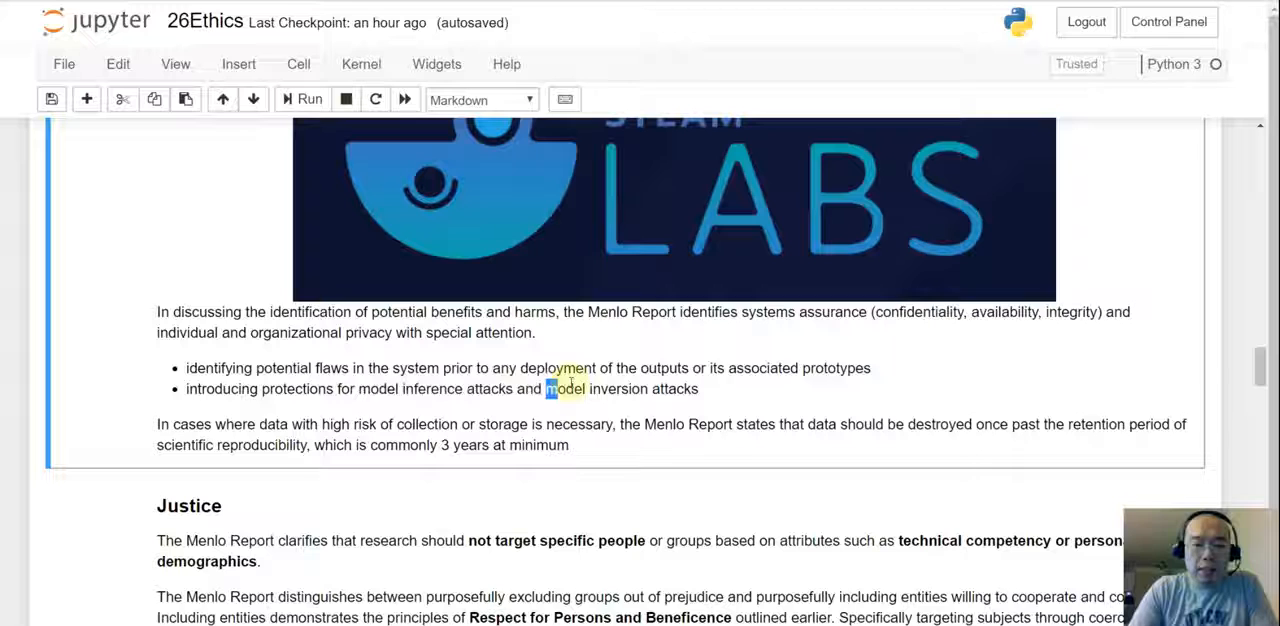
{"action": "left_click_drag", "start_coordinate": [547, 389], "coordinate": [700, 389]}
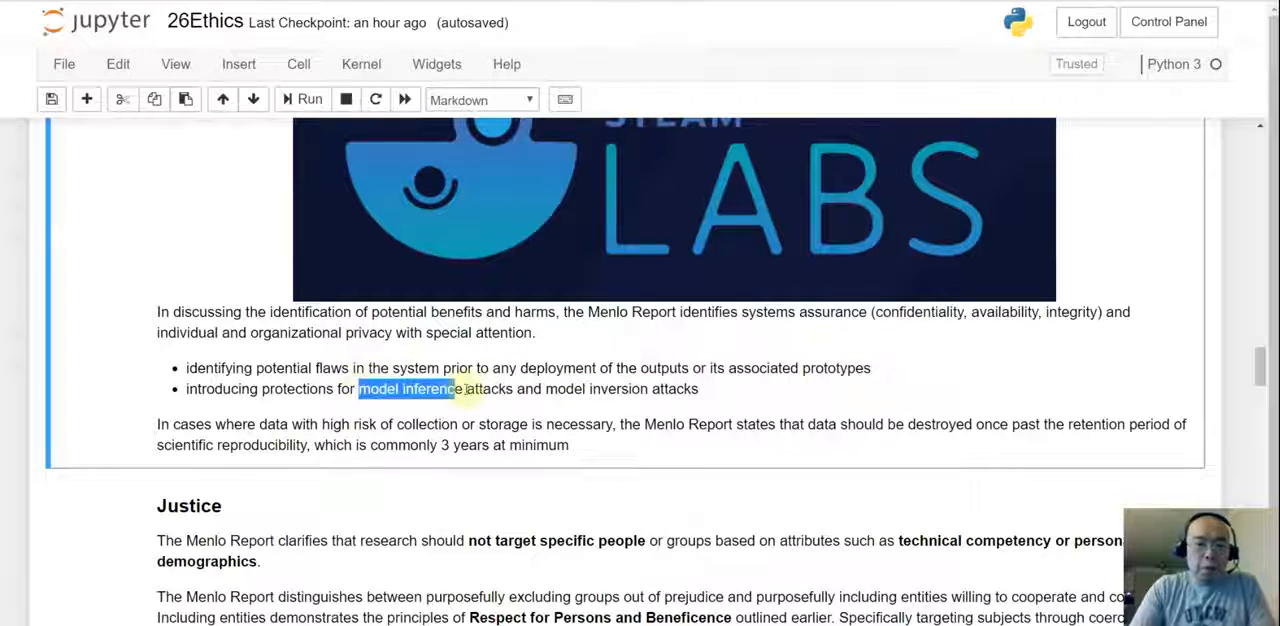
{"action": "left_click_drag", "start_coordinate": [452, 389], "coordinate": [517, 389]}
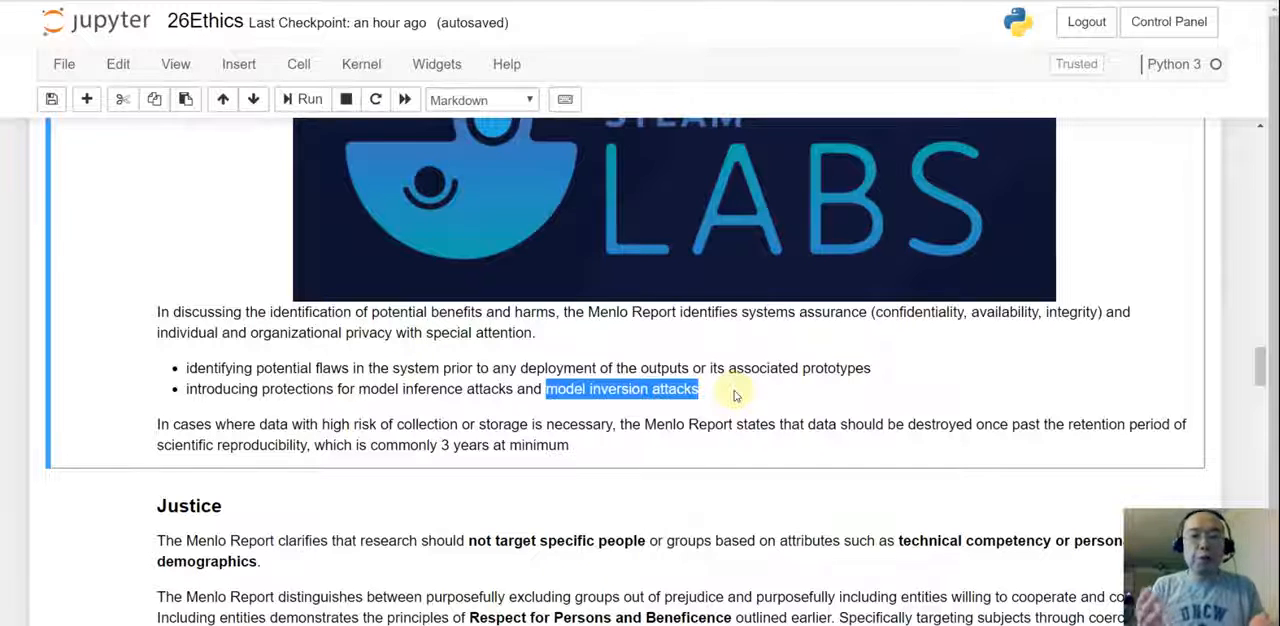
{"action": "scroll", "scroll_direction": "down", "scroll_amount": 3}
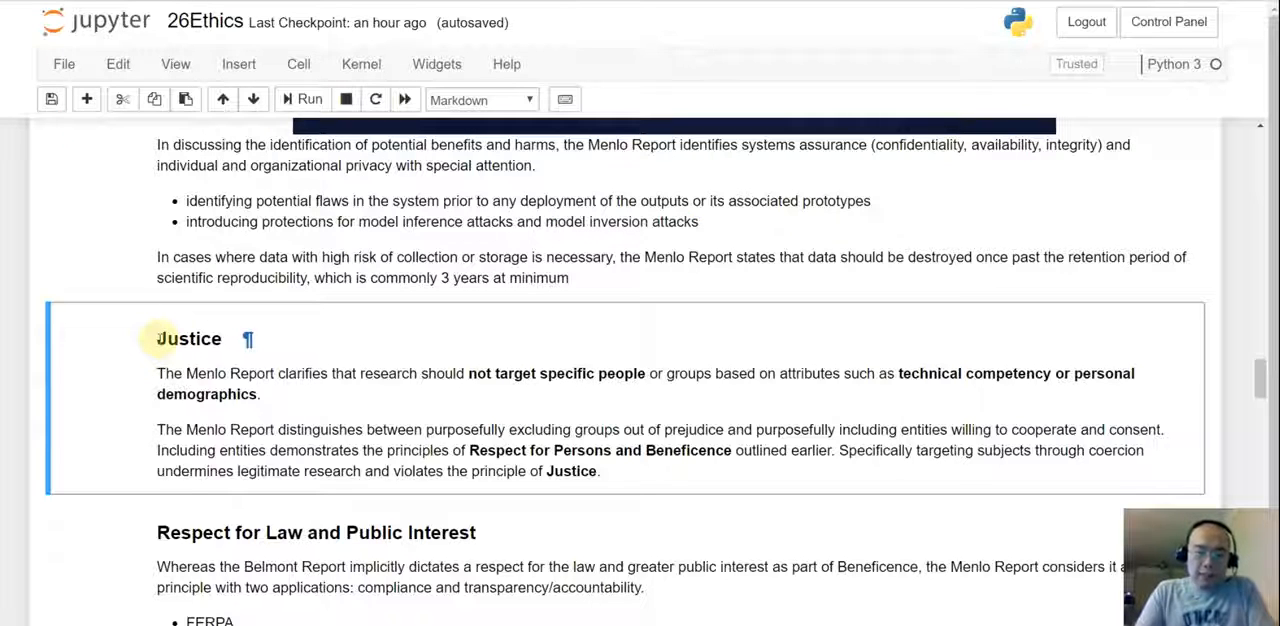
{"action": "scroll", "scroll_direction": "down", "scroll_amount": 3}
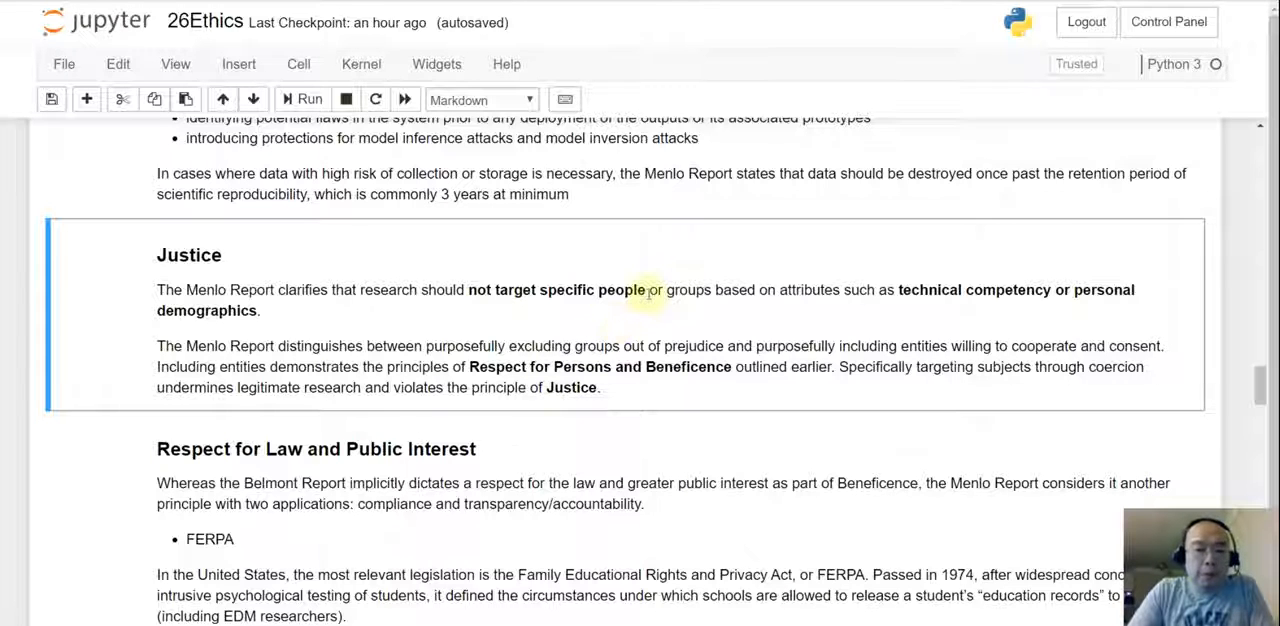
{"action": "left_click_drag", "start_coordinate": [468, 290], "coordinate": [645, 290]}
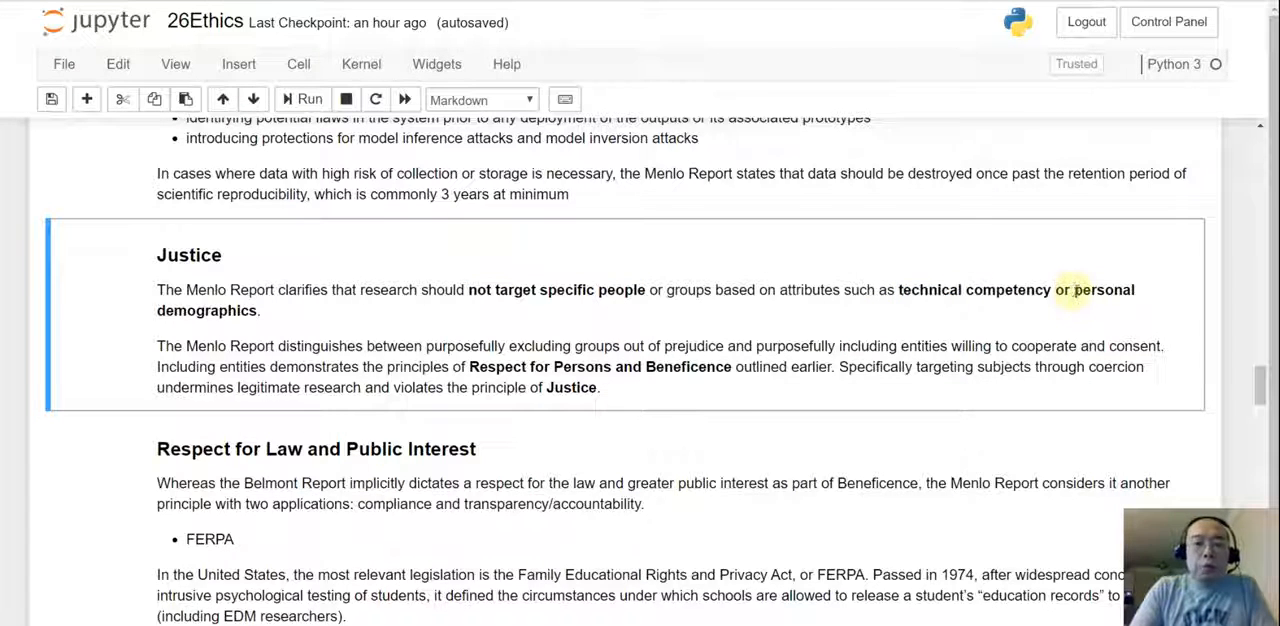
{"action": "double_click", "coordinate": [1106, 290]}
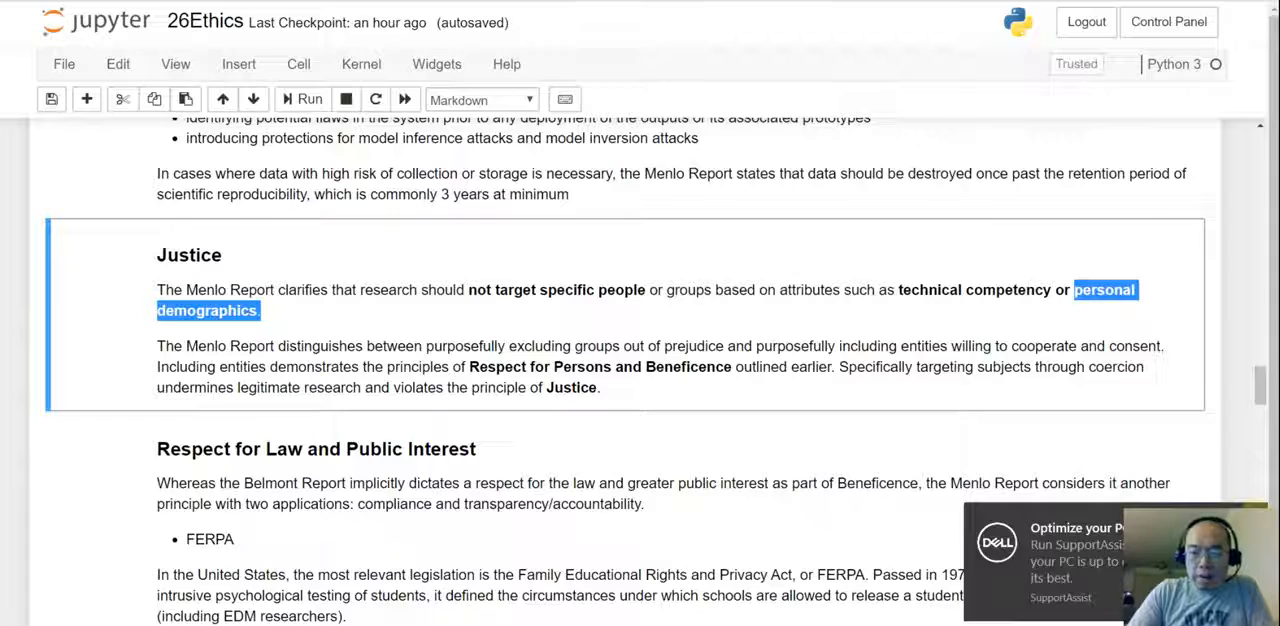
Step: Scroll past the Justice cell to the Respect for Law section's FERPA bullet
{"action": "scroll", "scroll_direction": "down", "scroll_amount": 3}
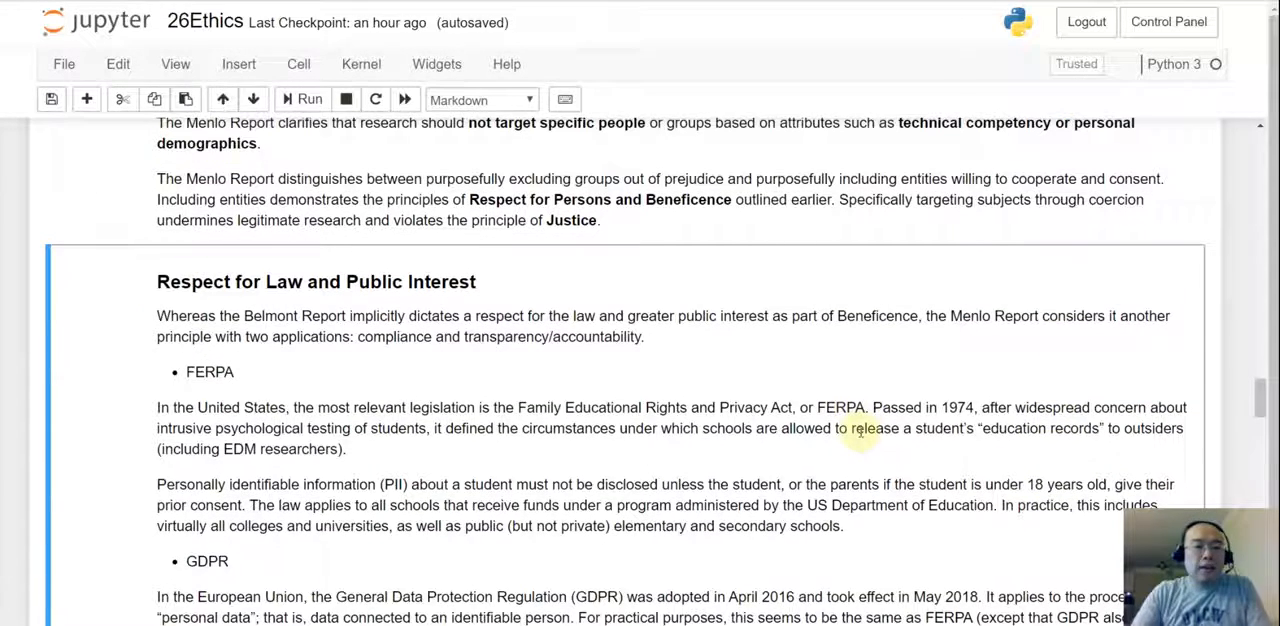
{"action": "scroll", "scroll_direction": "down", "scroll_amount": 3}
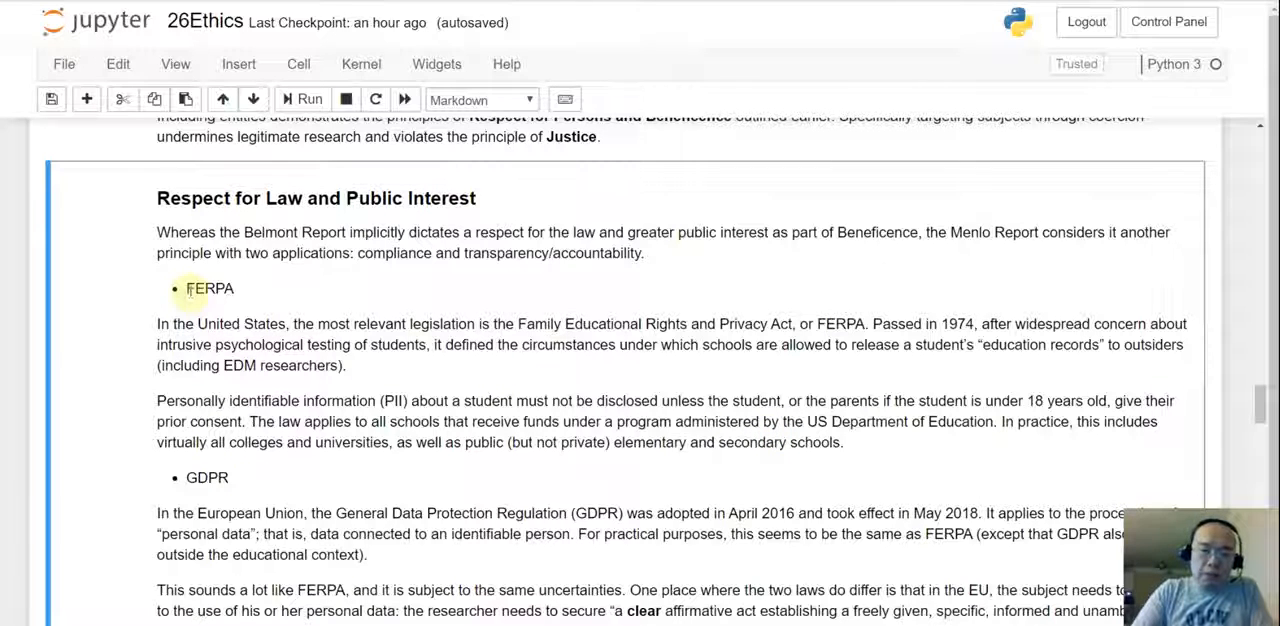
{"action": "double_click", "coordinate": [209, 288]}
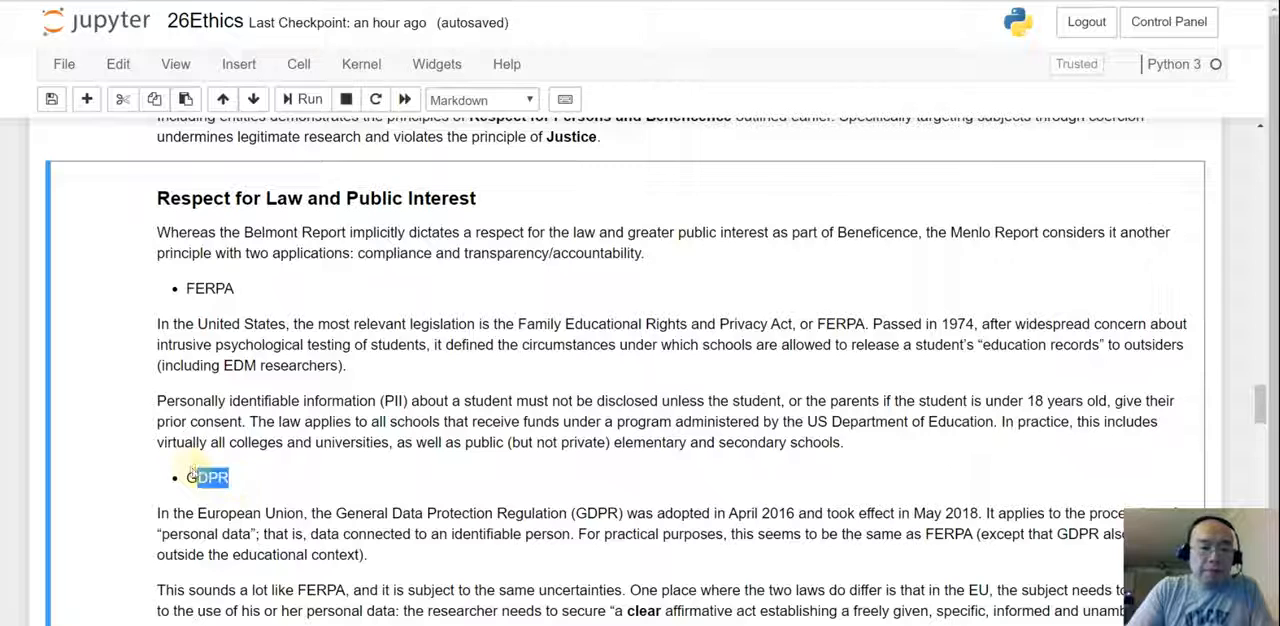
Step: Highlight the word GDPR and bring its consent and right-to-be-forgotten paragraphs into view
{"action": "double_click", "coordinate": [206, 477]}
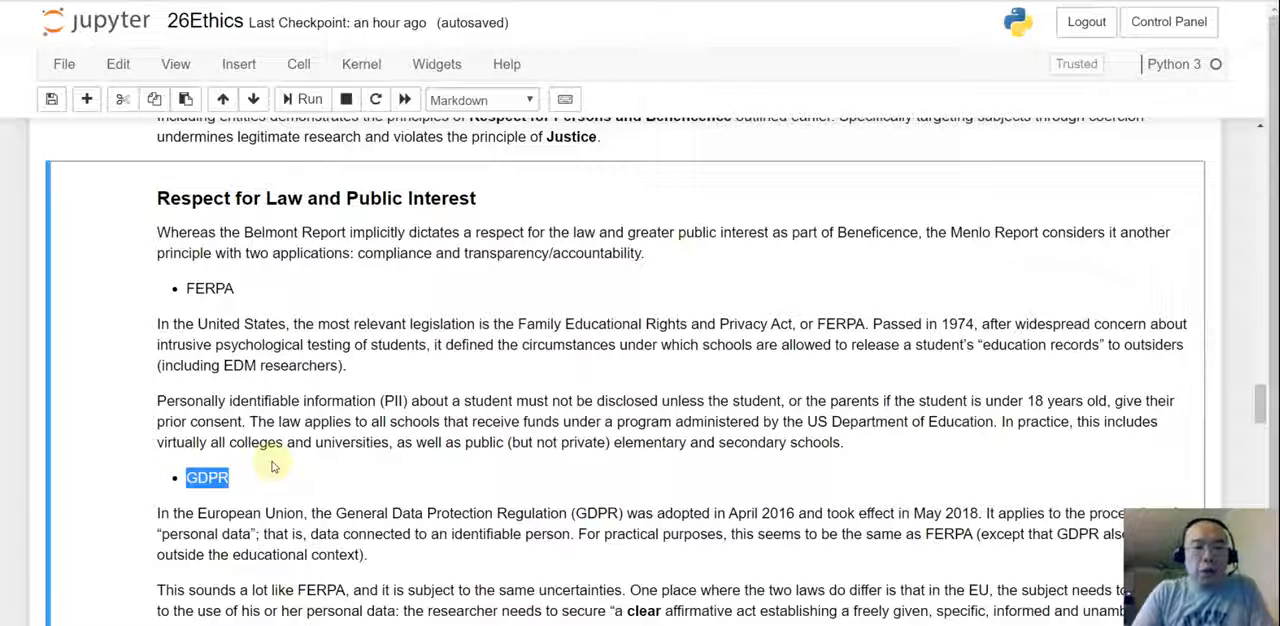
{"action": "scroll", "scroll_direction": "down", "scroll_amount": 3}
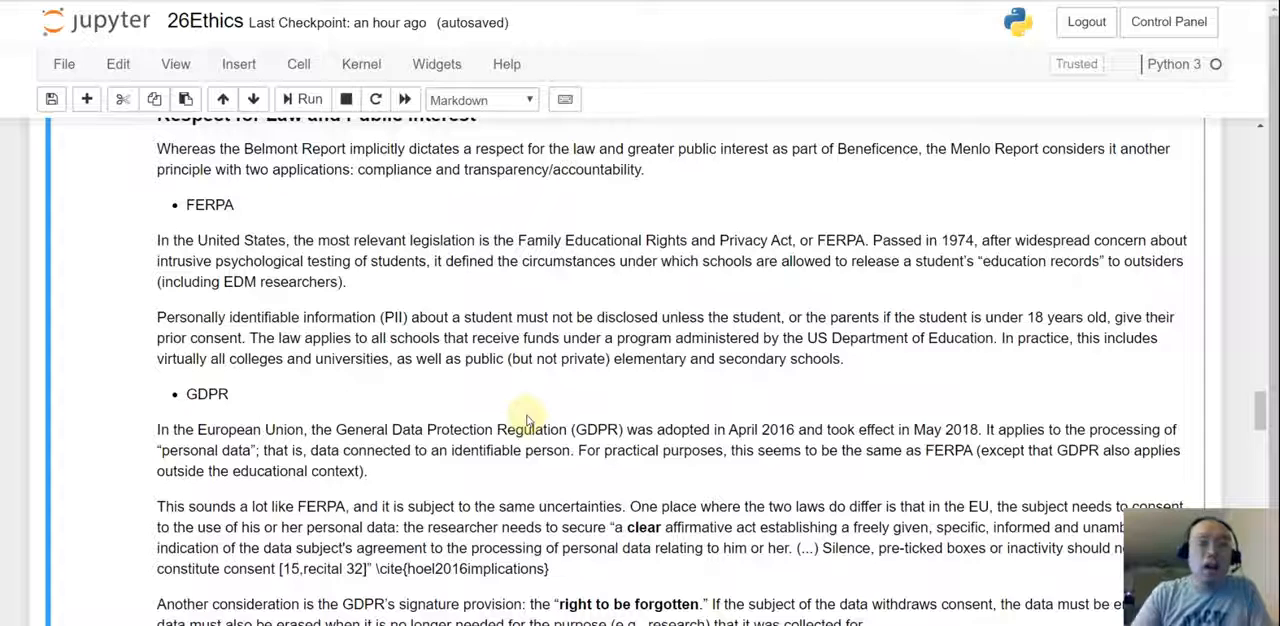
{"action": "mouse_move", "coordinate": [550, 468]}
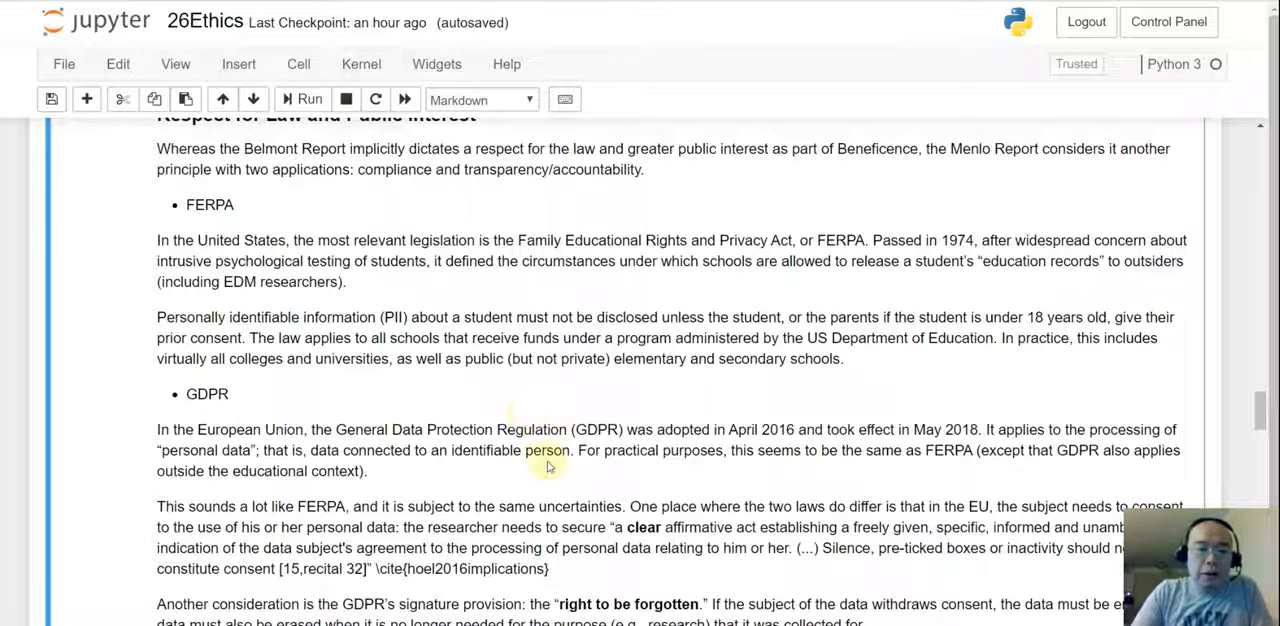
Step: Scroll to the end of the GDPR discussion and its read-more link
{"action": "scroll", "scroll_direction": "down", "scroll_amount": 3}
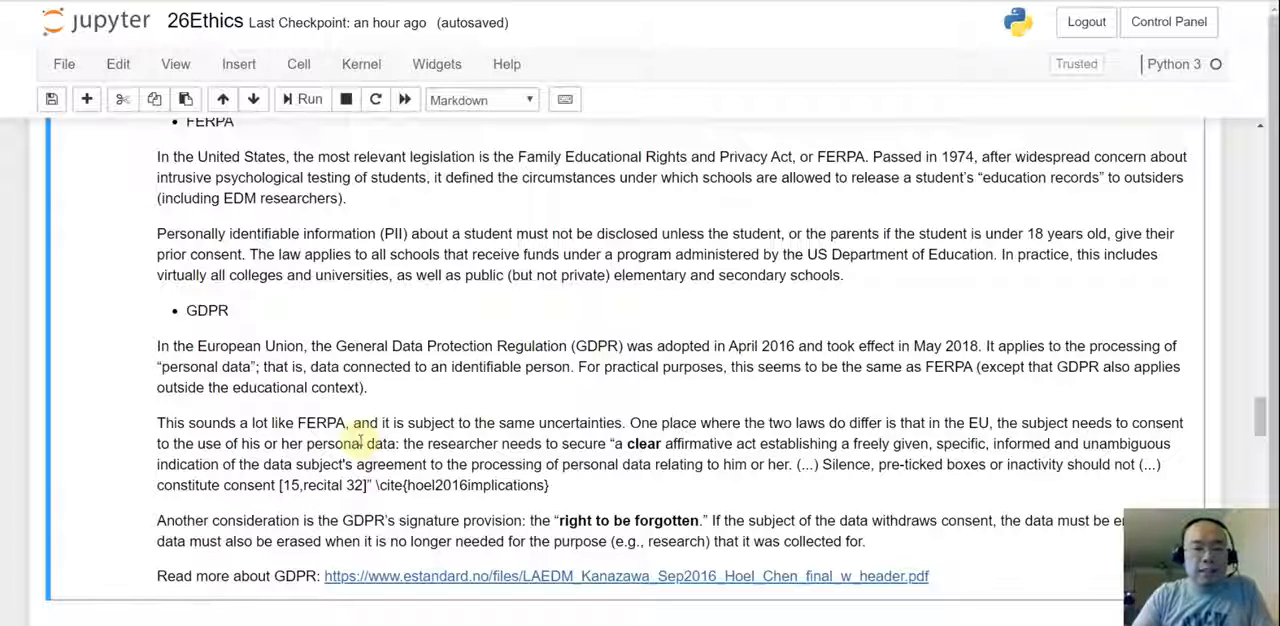
{"action": "mouse_move", "coordinate": [372, 458]}
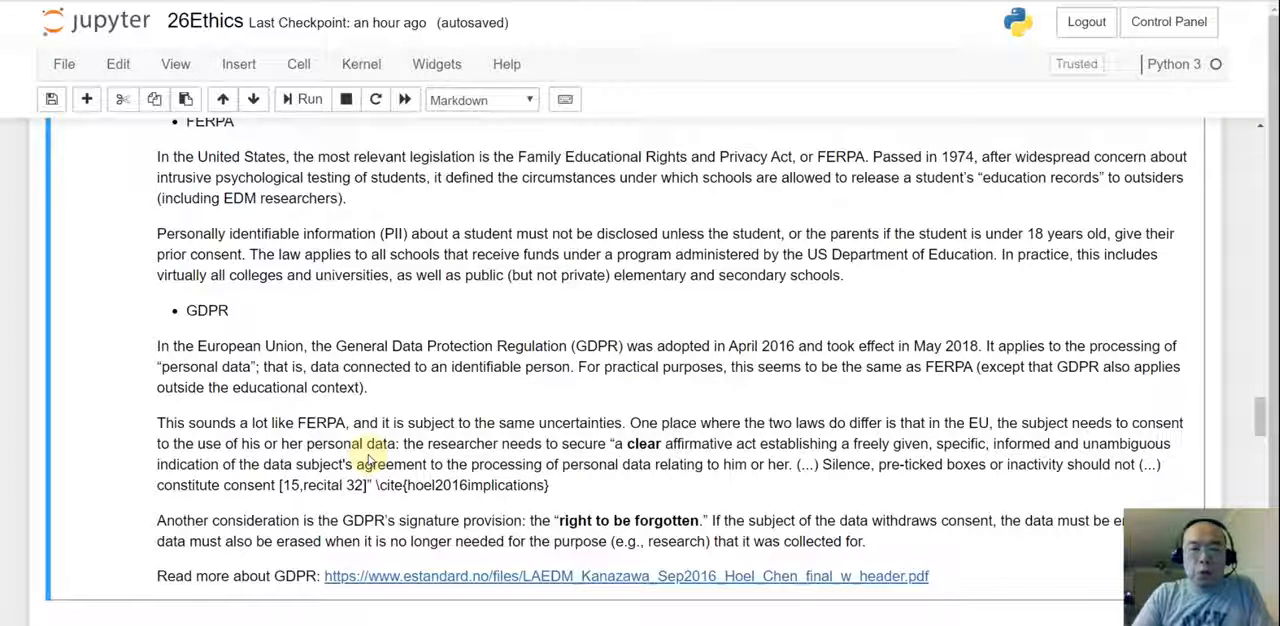
{"action": "mouse_move", "coordinate": [418, 566]}
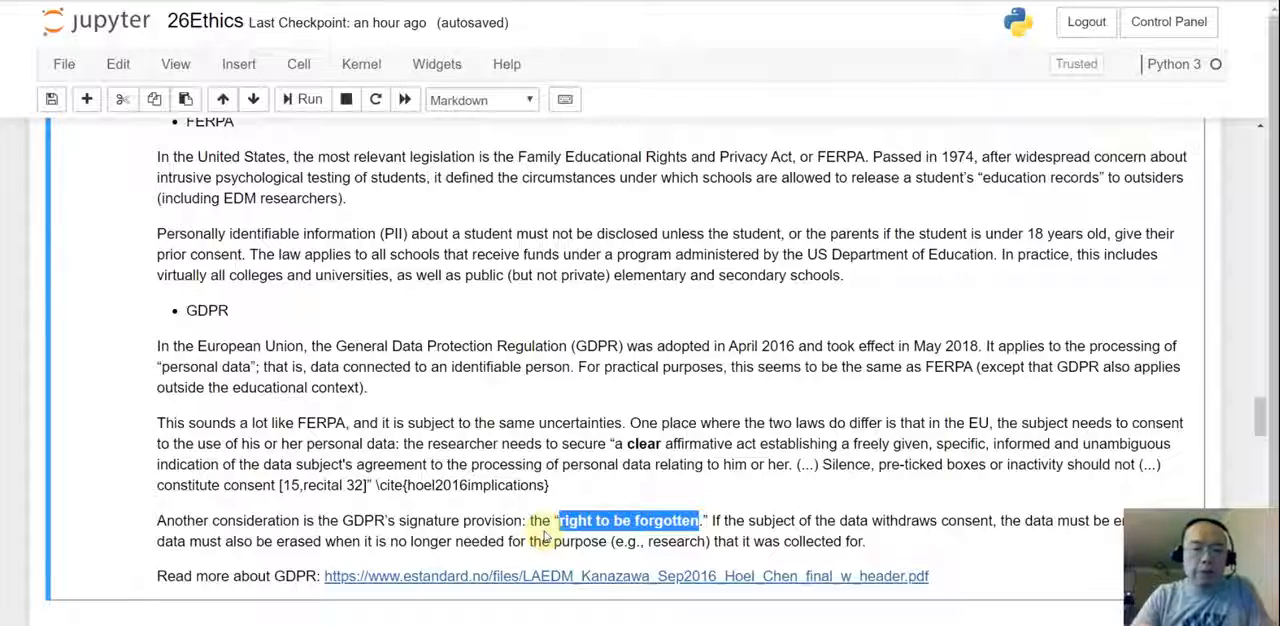
Step: Scroll to the 'What do they mean to us' section with the Obama security-privacy quote
{"action": "scroll", "scroll_direction": "down", "scroll_amount": 3}
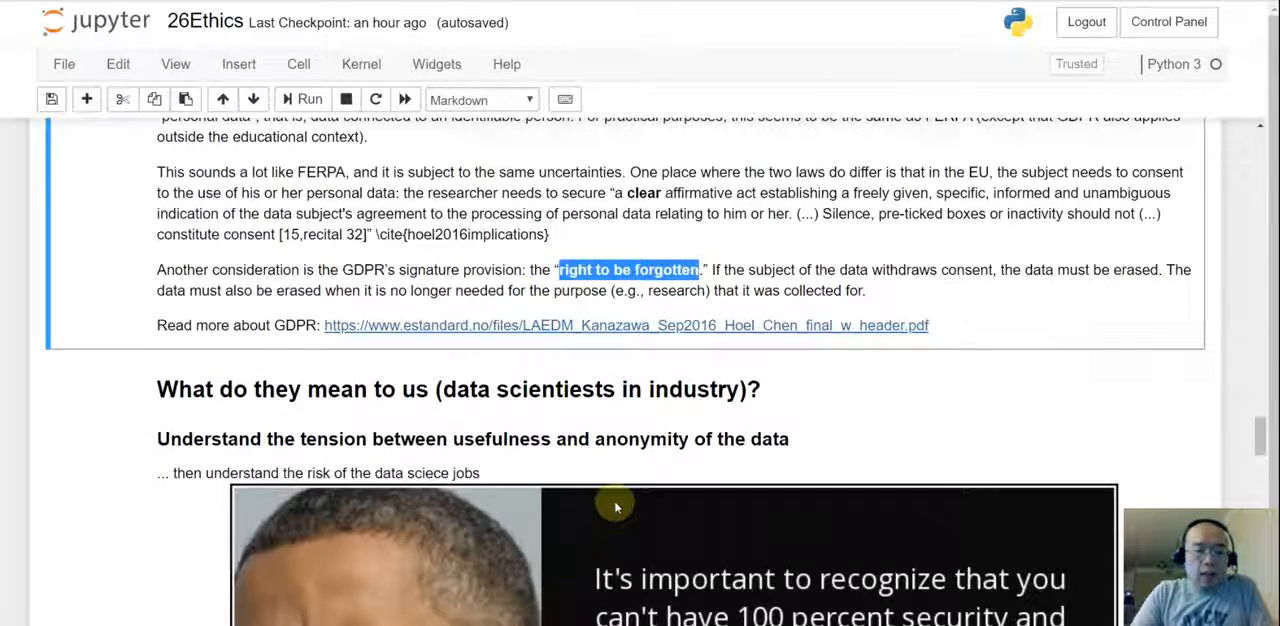
{"action": "scroll", "scroll_direction": "down", "scroll_amount": 3}
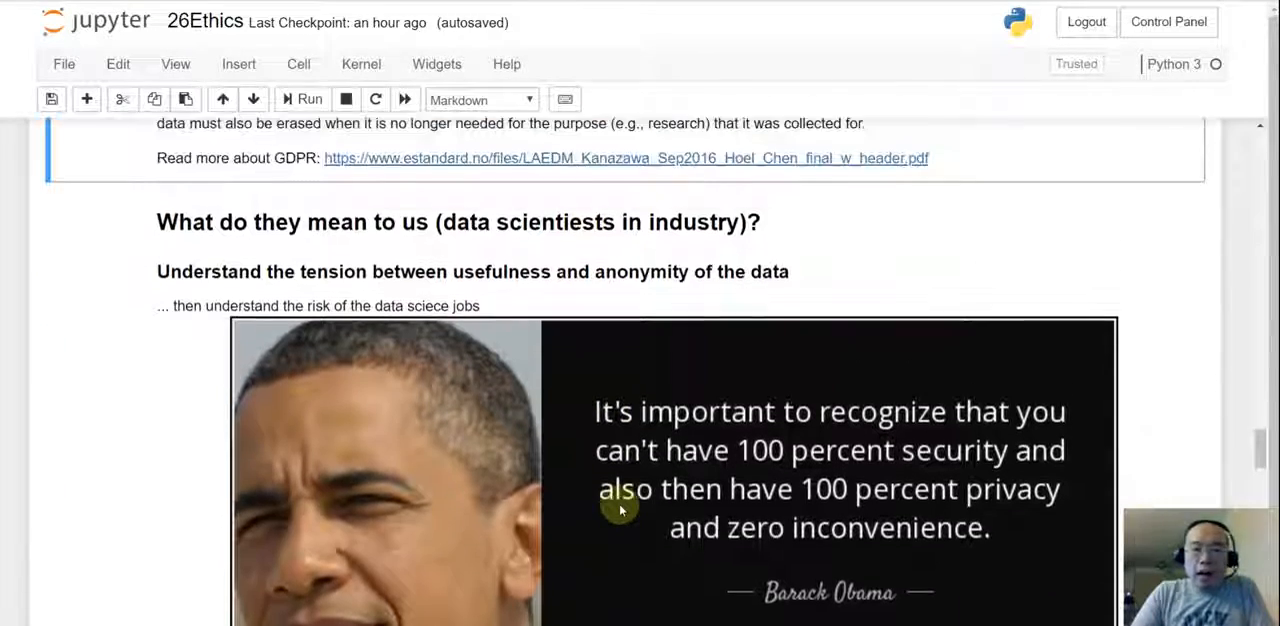